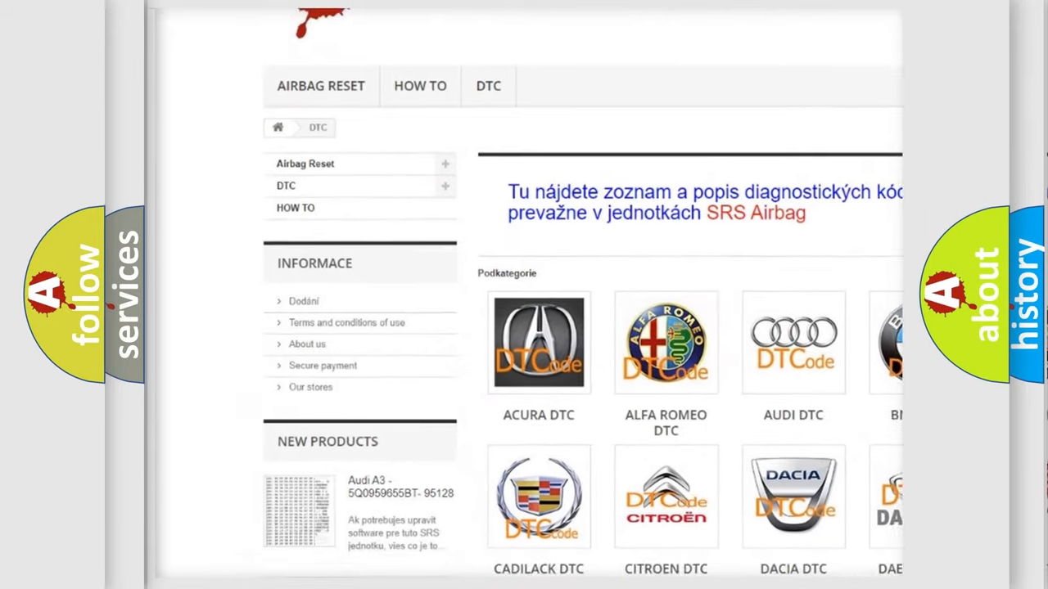
scroll(down, 3)
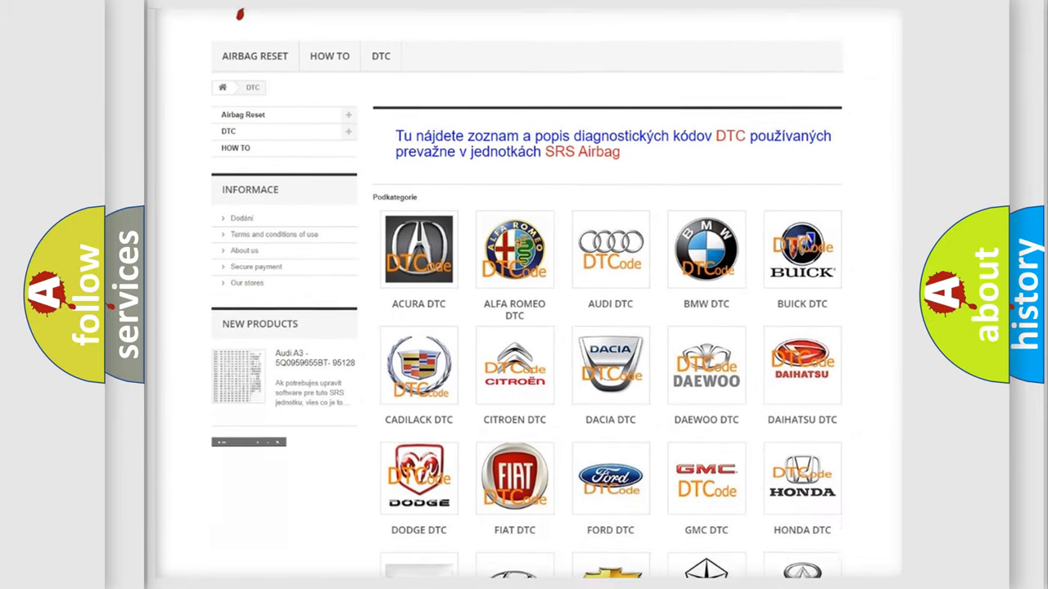
scroll(down, 3)
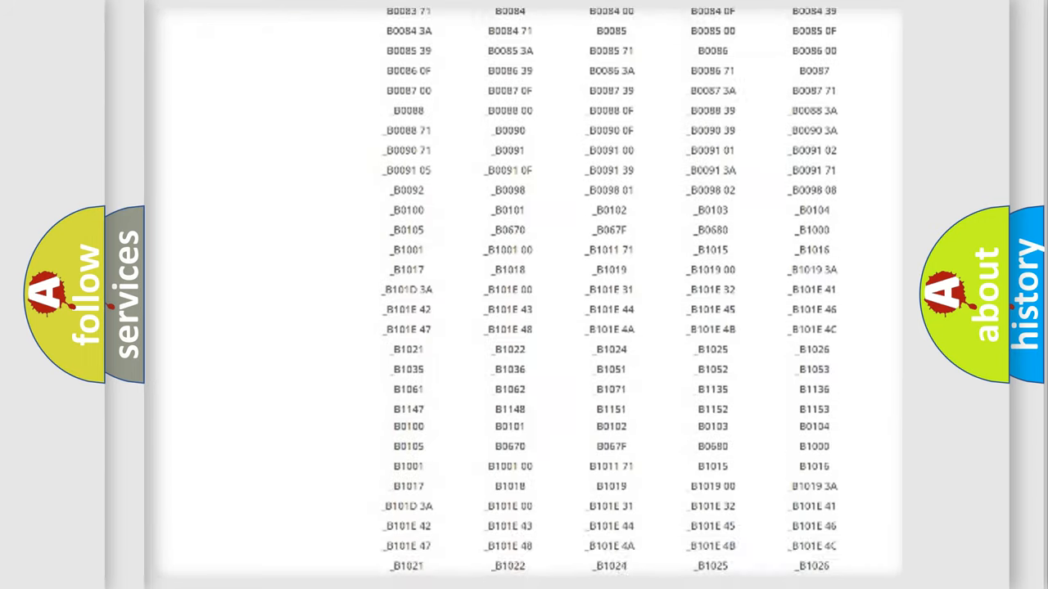
scroll(down, 3)
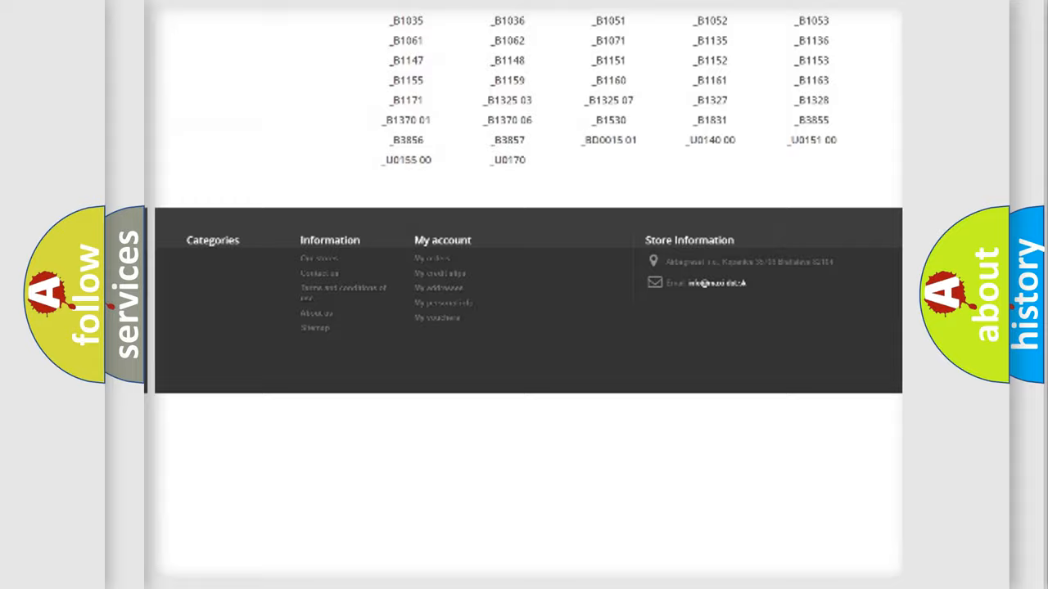